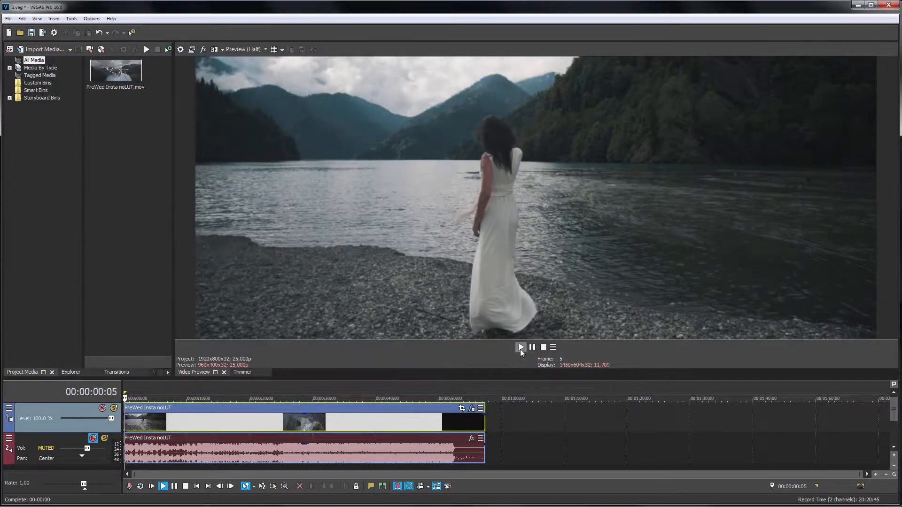
- Play the ungraded lakeside wedding clip from the Video Preview transport
left_click(519, 347)
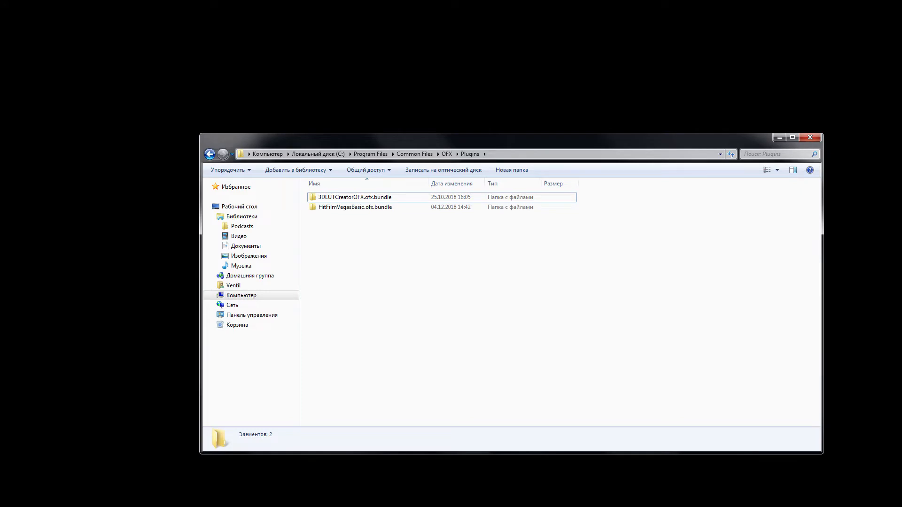
- Select the 3DLUTCreatorOFX.ofx.bundle folder inside the OFX Plugins directory
left_click(355, 197)
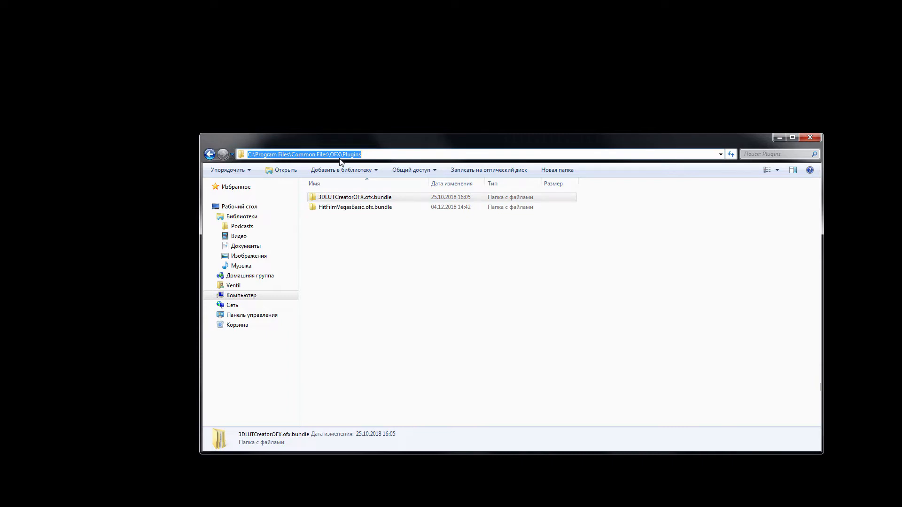
mouse_move(701, 146)
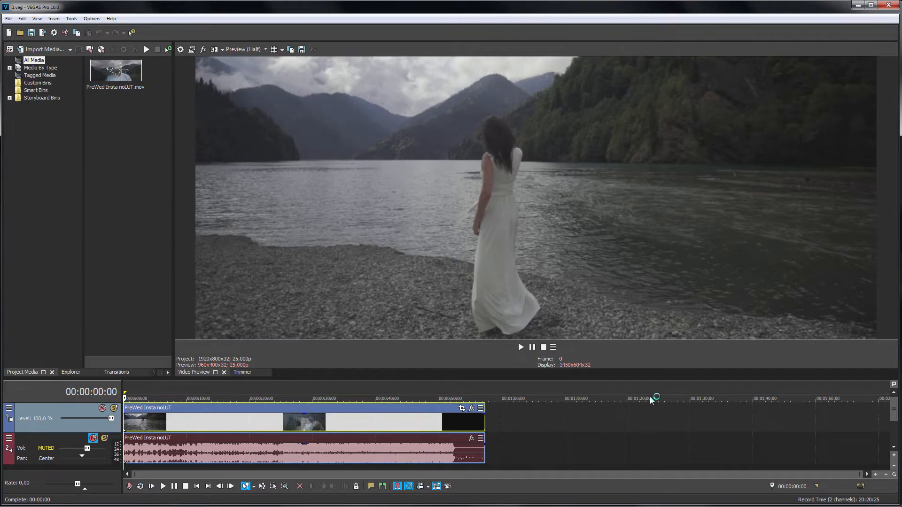
left_click(519, 347)
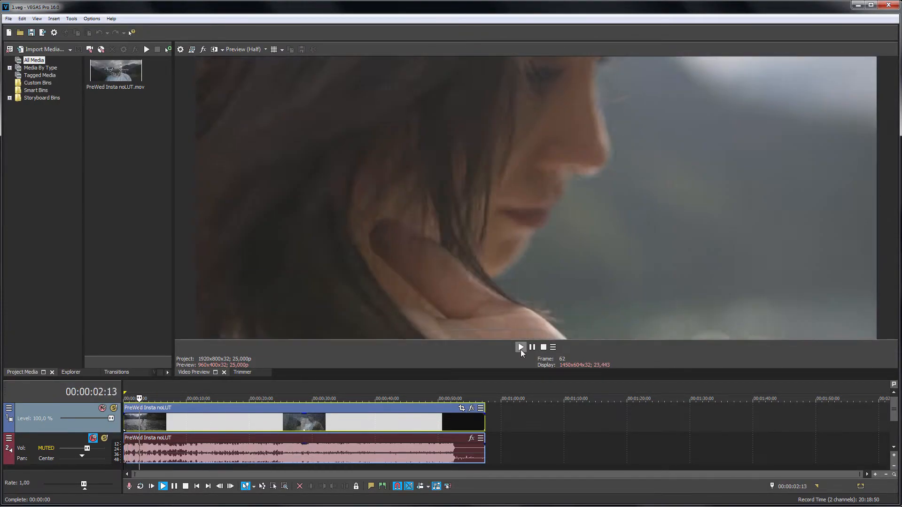
left_click(519, 347)
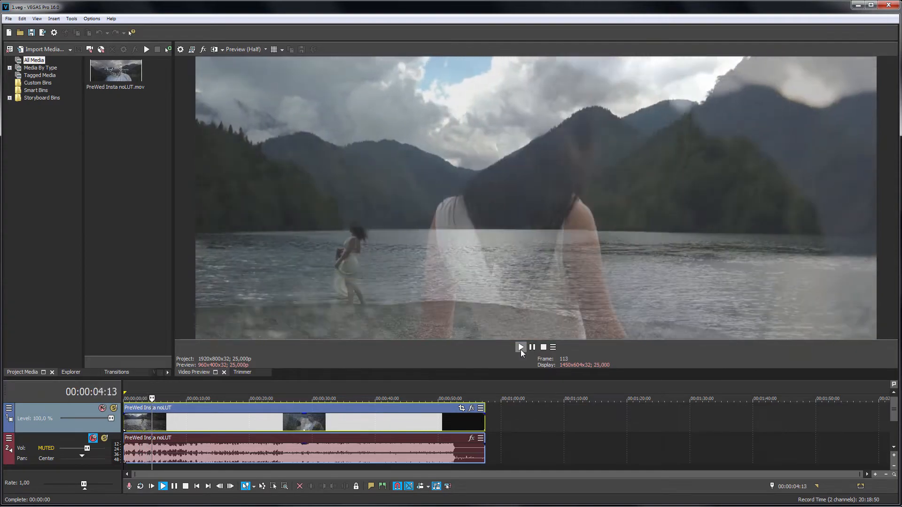
left_click(162, 486)
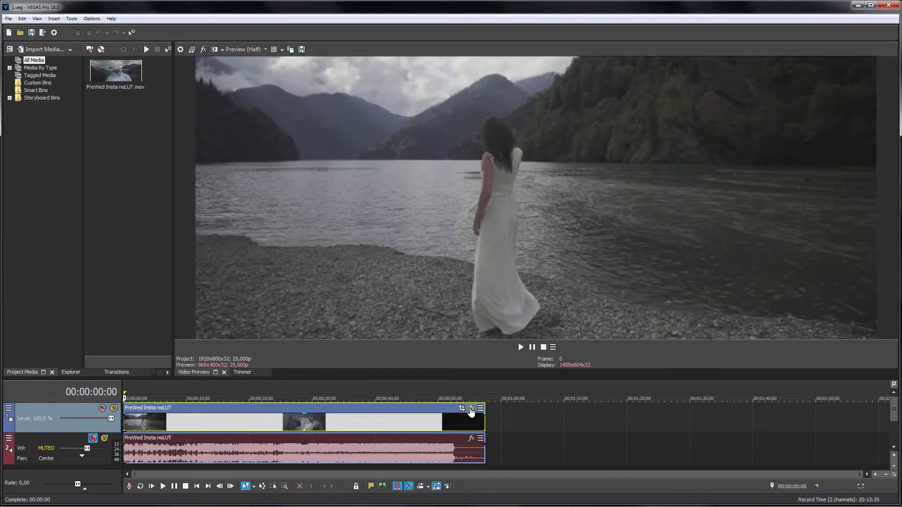
- Add the 3D LUT CREATOR OFX Plugin to the lakeside clip's effect chain
left_click(461, 408)
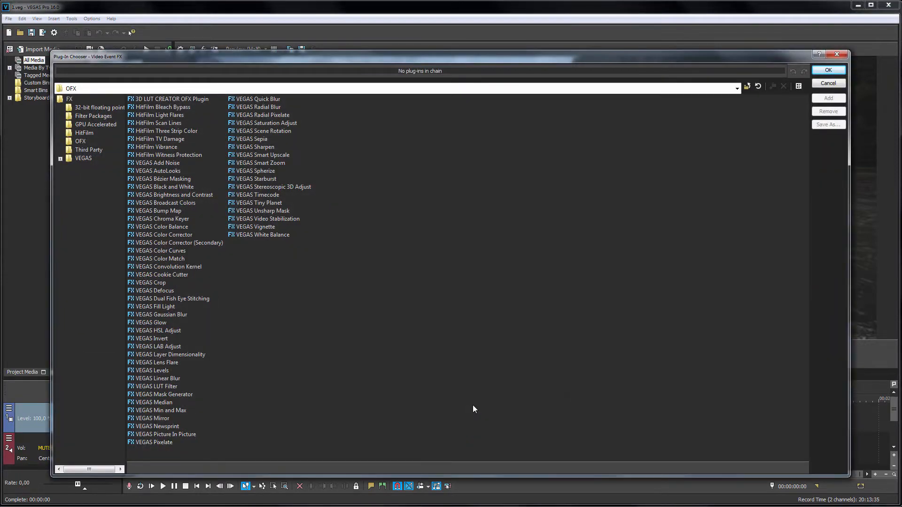
mouse_move(273, 270)
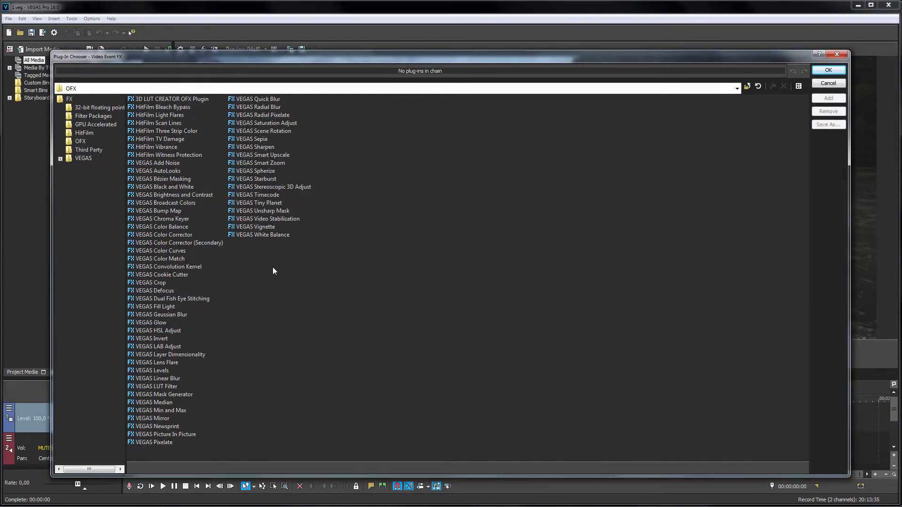
left_click(169, 98)
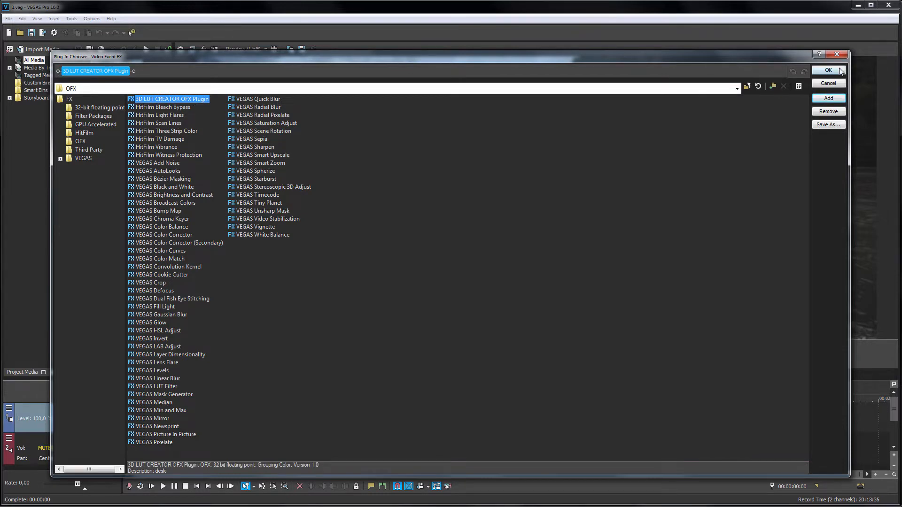
left_click(826, 70)
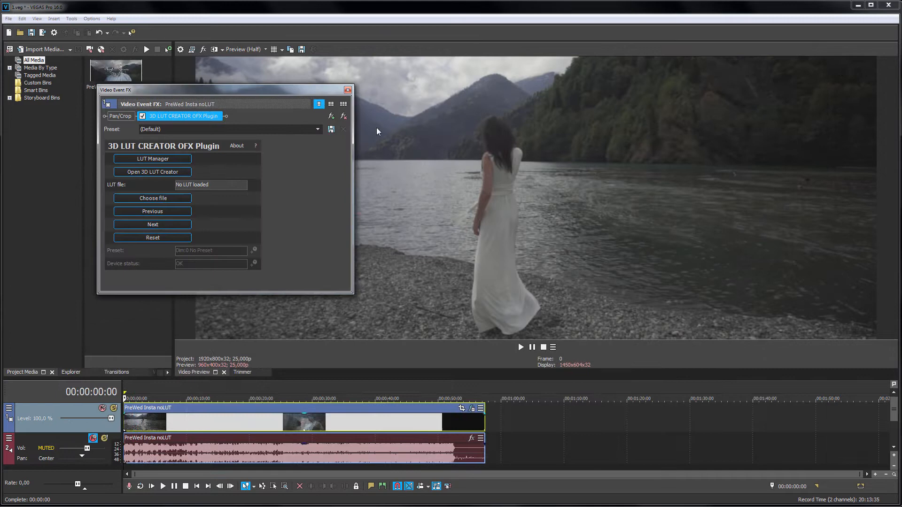
mouse_move(263, 233)
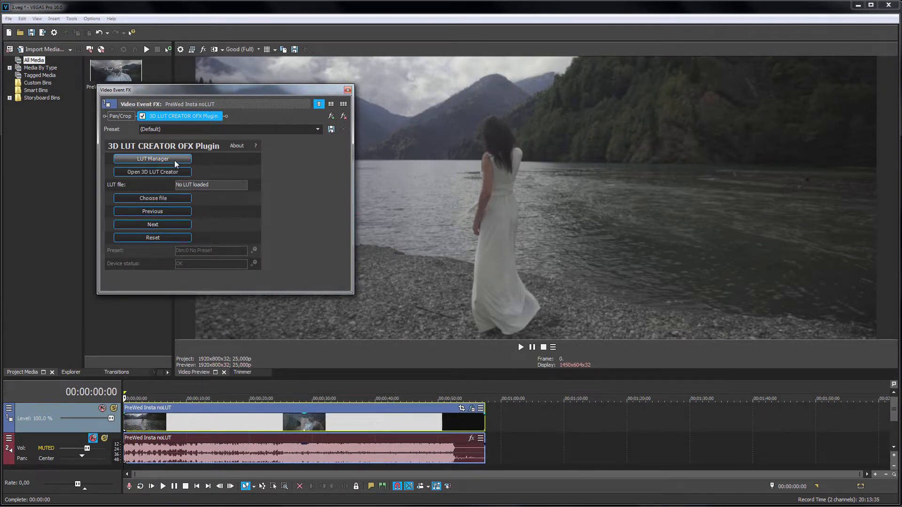
- Browse the LUT Manager library down to the Toning - Style 13 - Blue-Orange look
left_click(153, 158)
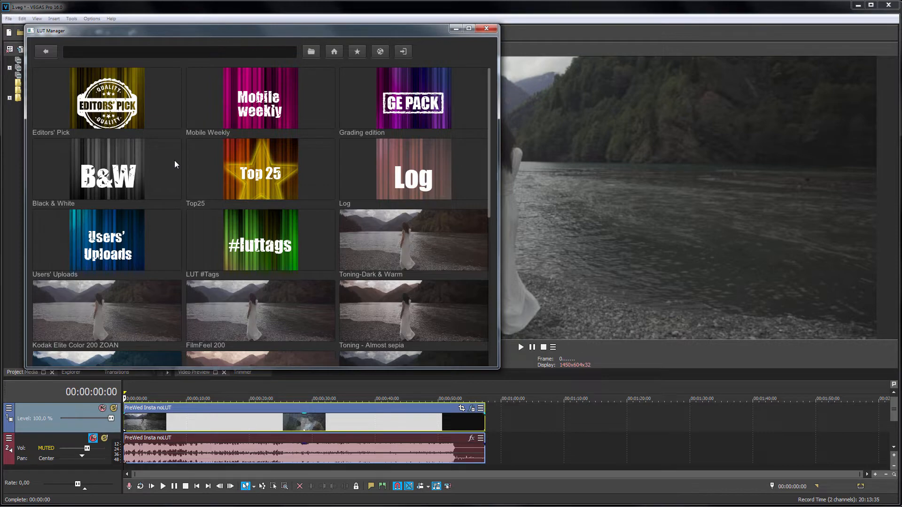
scroll("down", 3)
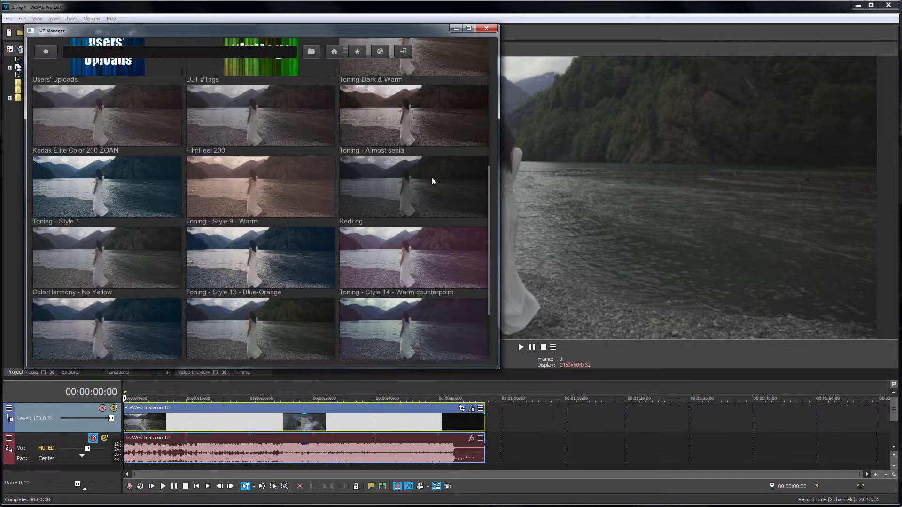
scroll("down", 3)
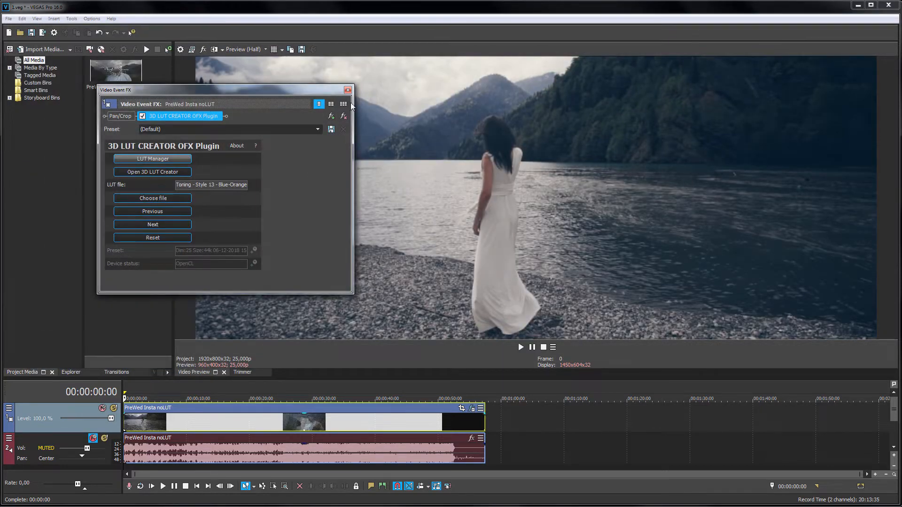
left_click(348, 91)
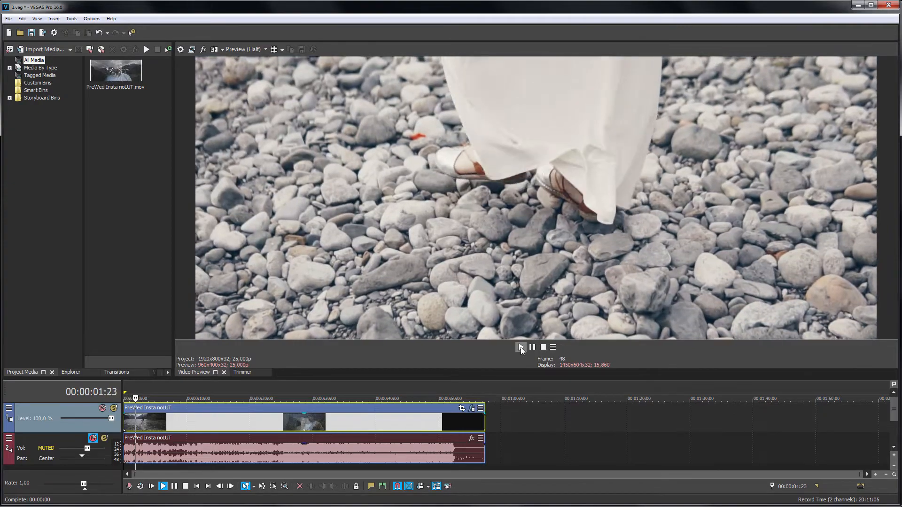
left_click(519, 347)
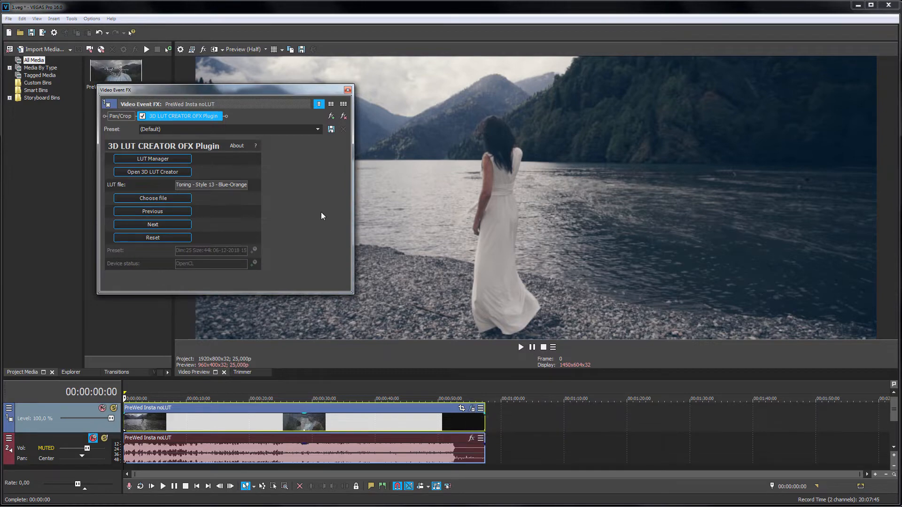
- Load the DCI-P3 Fujifilm 3513DI D55 LUT from the Film Looks folder and preview the clip
left_click(254, 49)
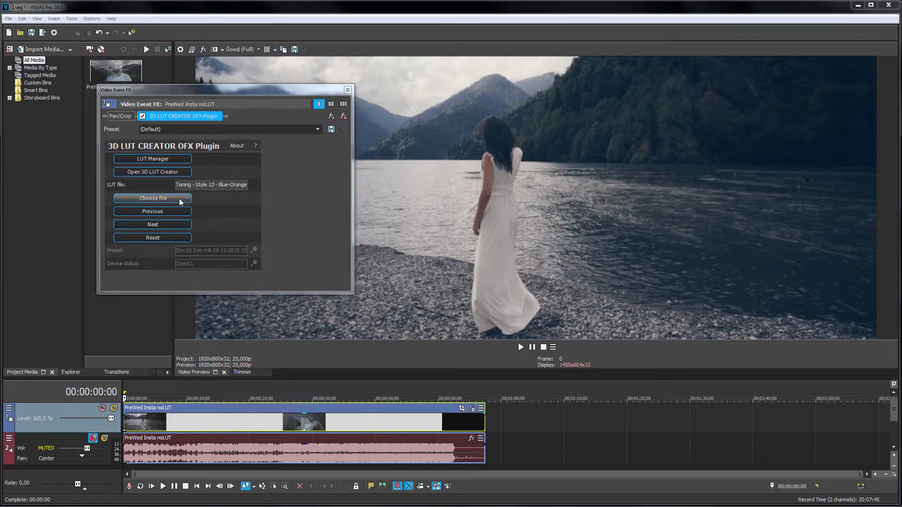
left_click(152, 199)
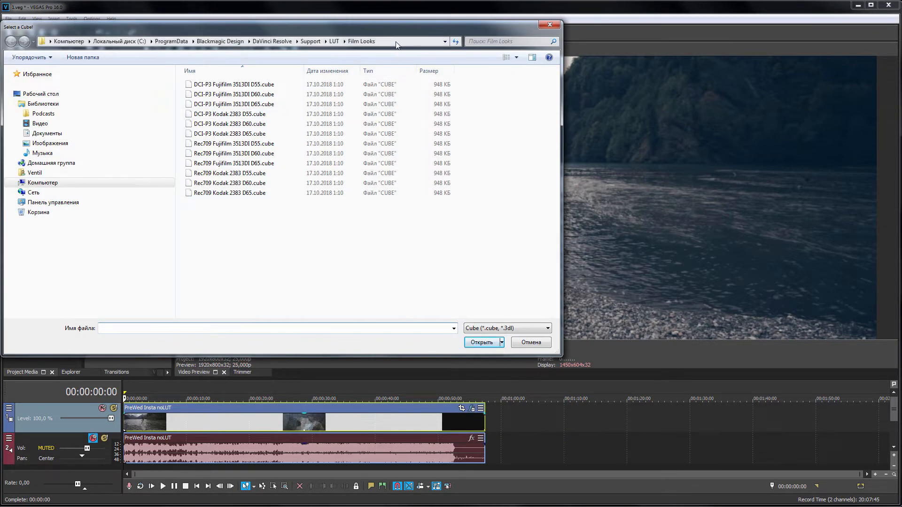
left_click(230, 40)
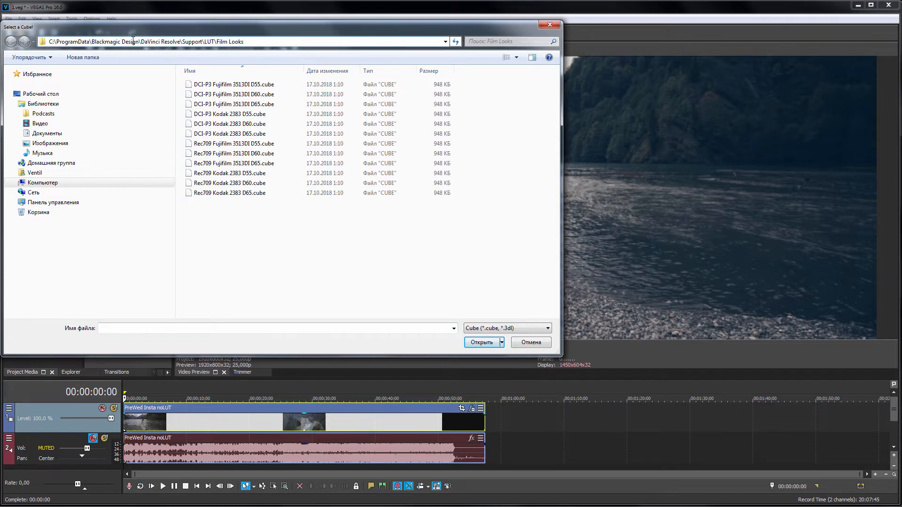
left_click(233, 83)
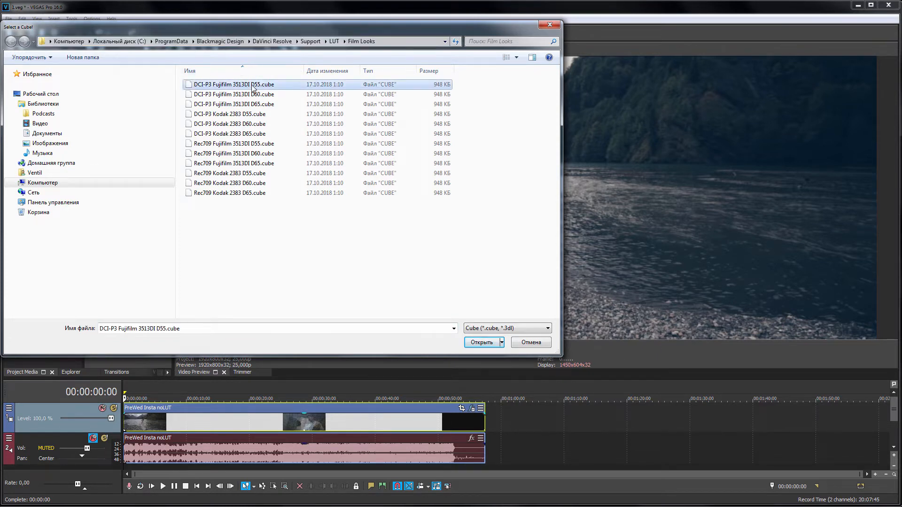
left_click(481, 342)
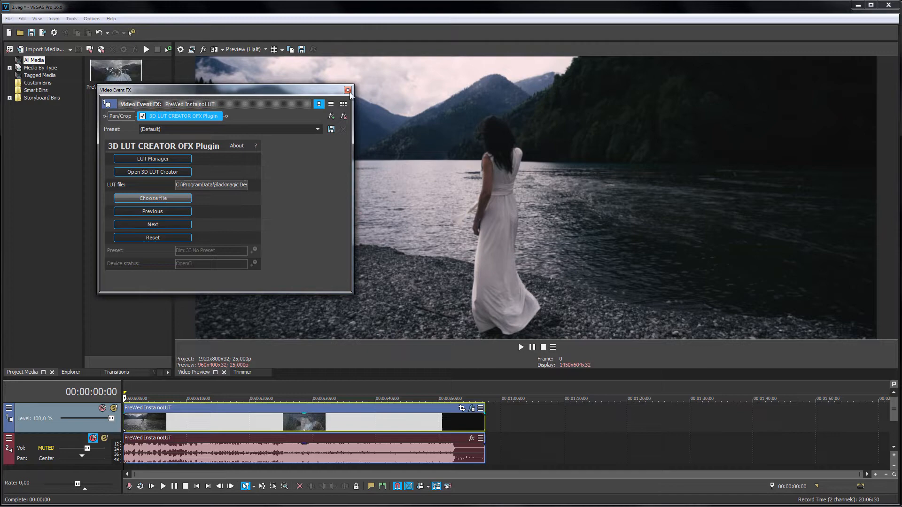
left_click(348, 90)
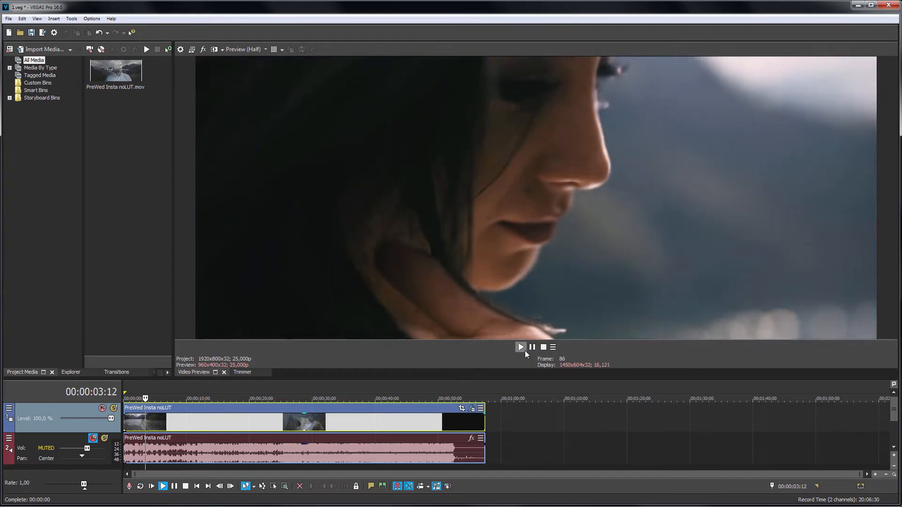
left_click(520, 346)
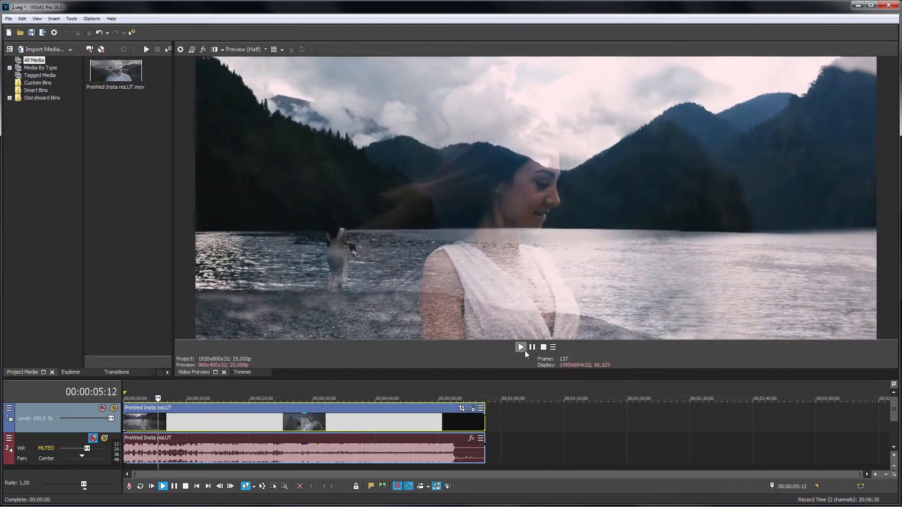
left_click(519, 347)
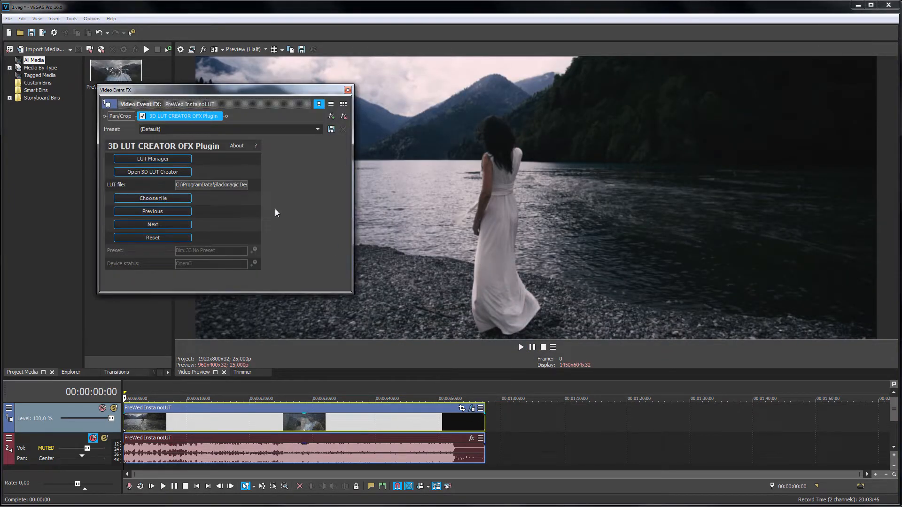
- Pick a DaVinci Resolve film LUT from the LUT Manager thumbnails and preview the regraded clip
left_click(152, 159)
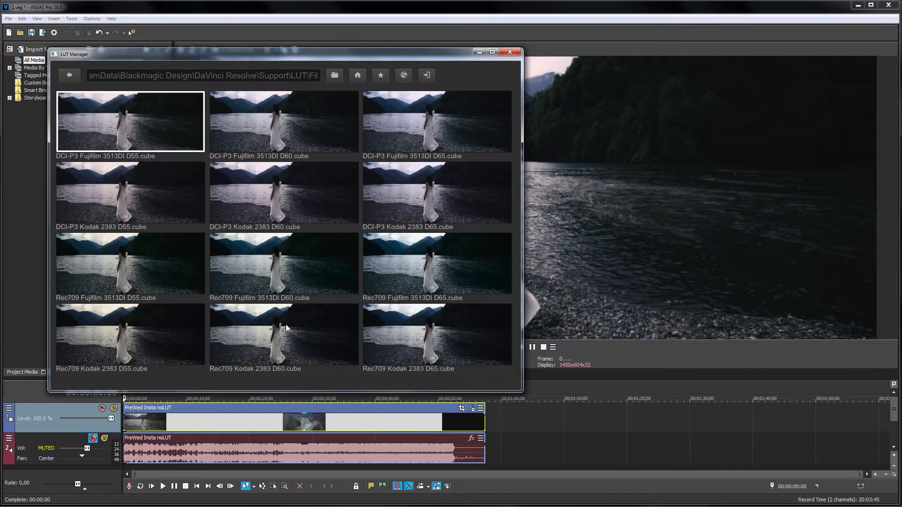
mouse_move(352, 324)
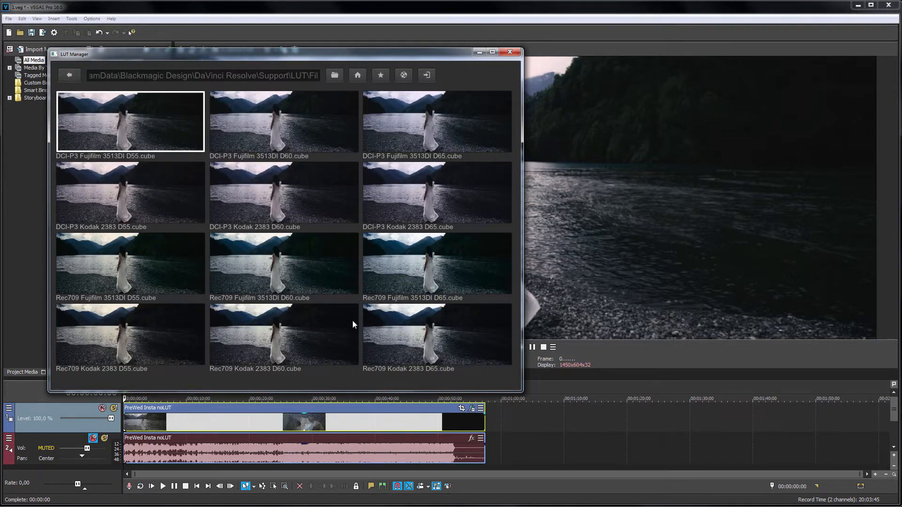
left_click(68, 76)
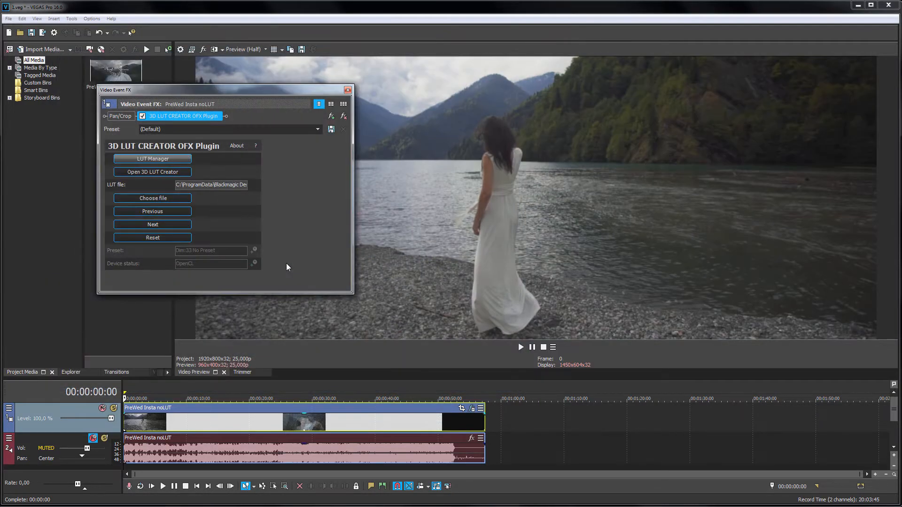
left_click(519, 347)
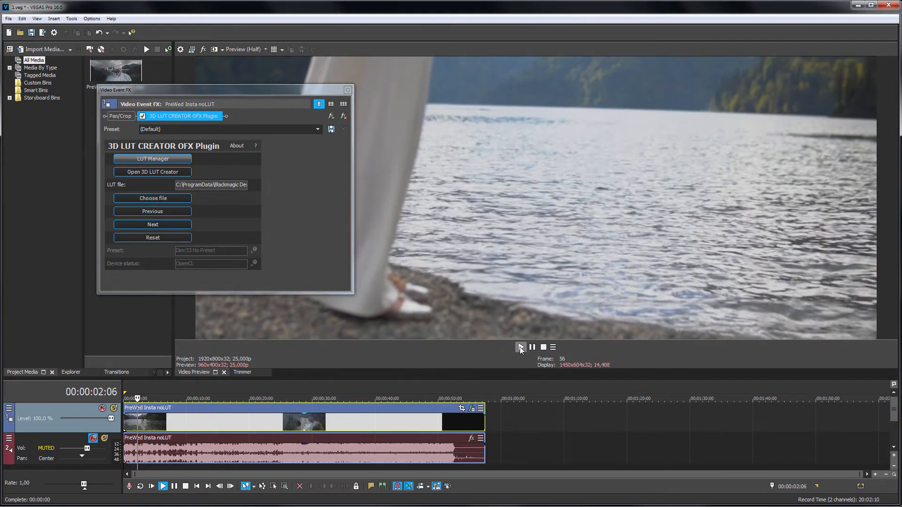
left_click(520, 347)
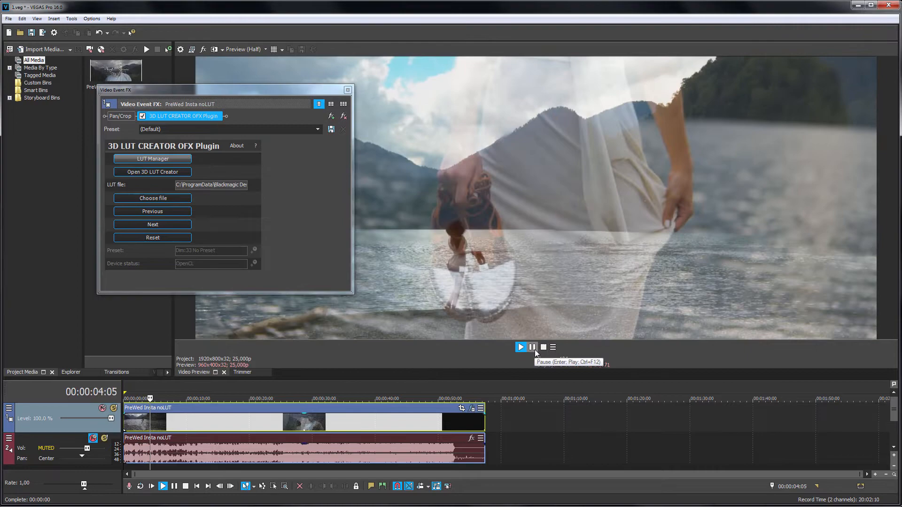
left_click(519, 346)
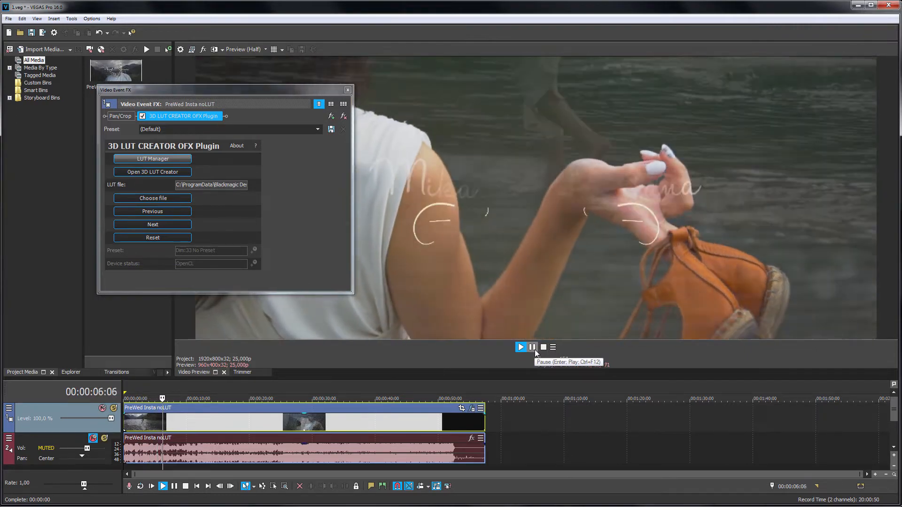
left_click(520, 347)
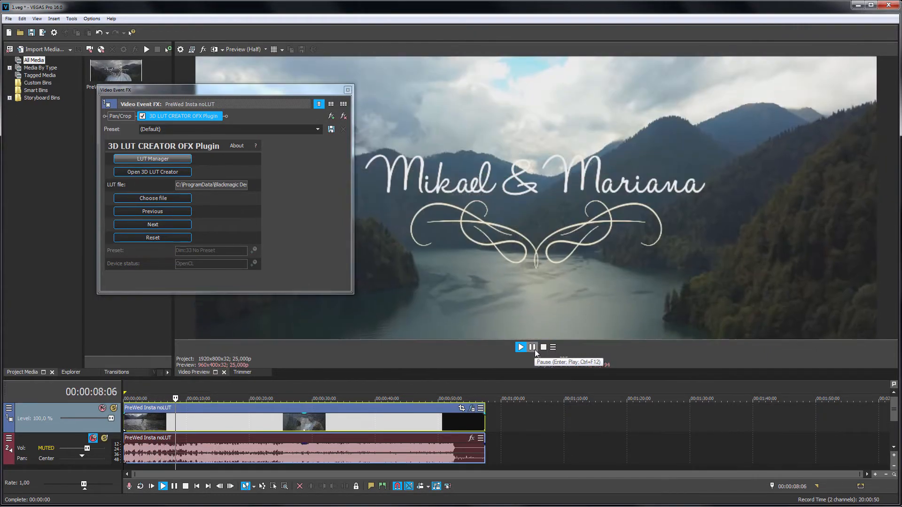
left_click(532, 347)
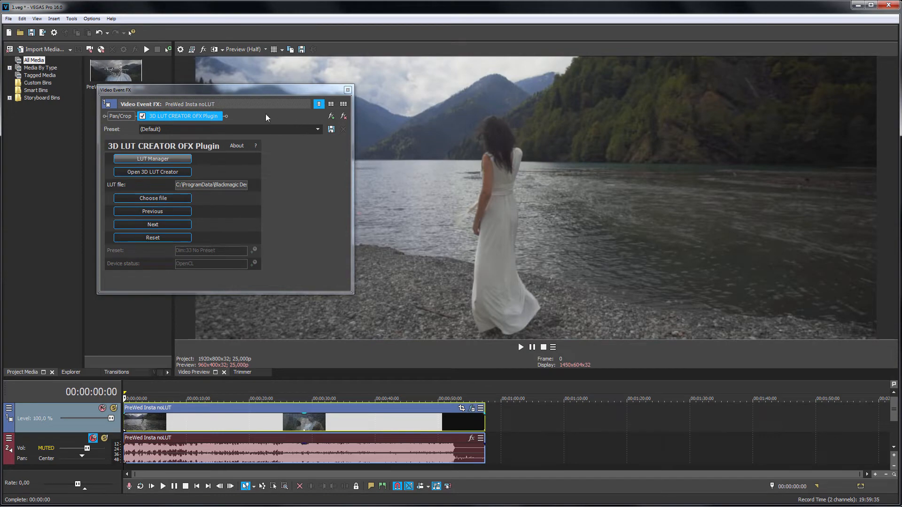
mouse_move(331, 118)
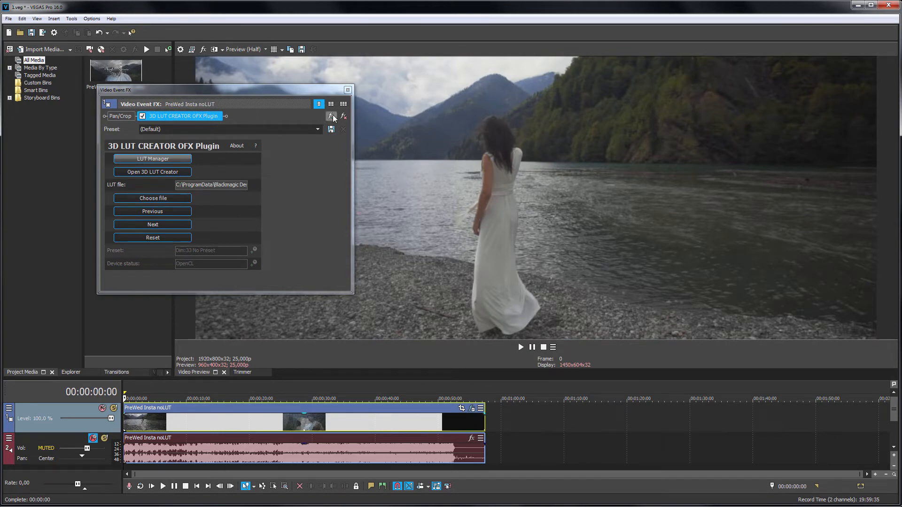
- Stack a second 3D LUT Creator effect and give it the Toning - Style 13 - Blue-Orange LUT
left_click(332, 116)
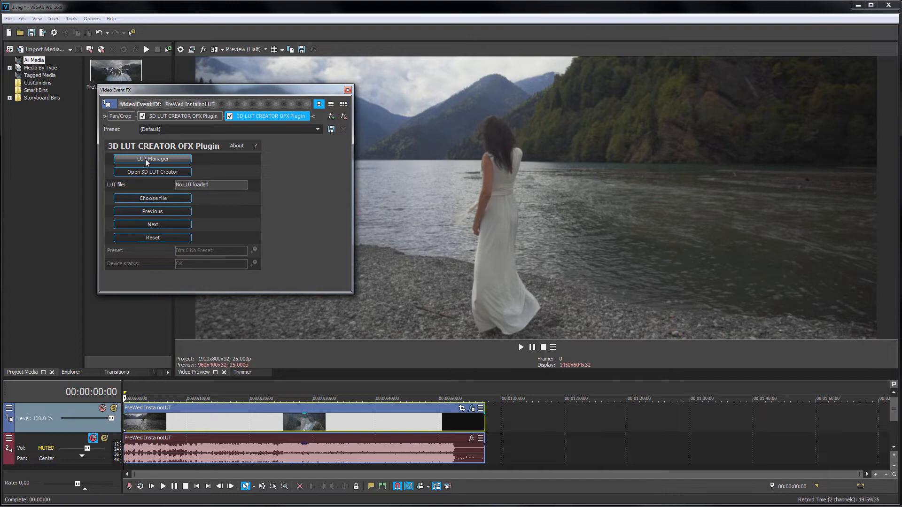
left_click(152, 159)
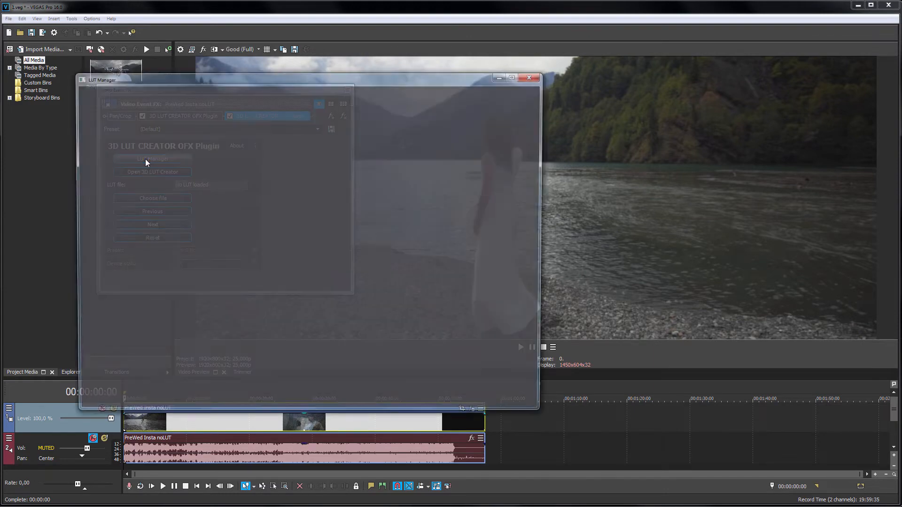
left_click(152, 159)
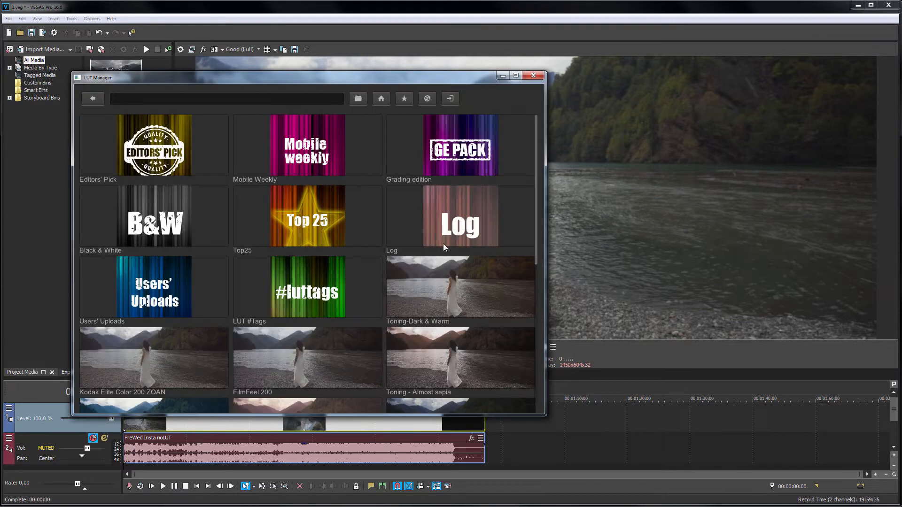
scroll("down", 3)
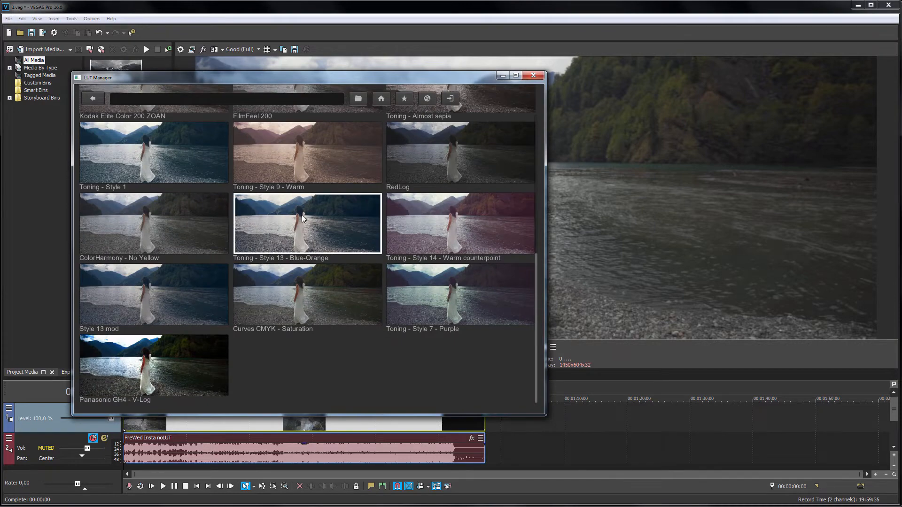
left_click(532, 75)
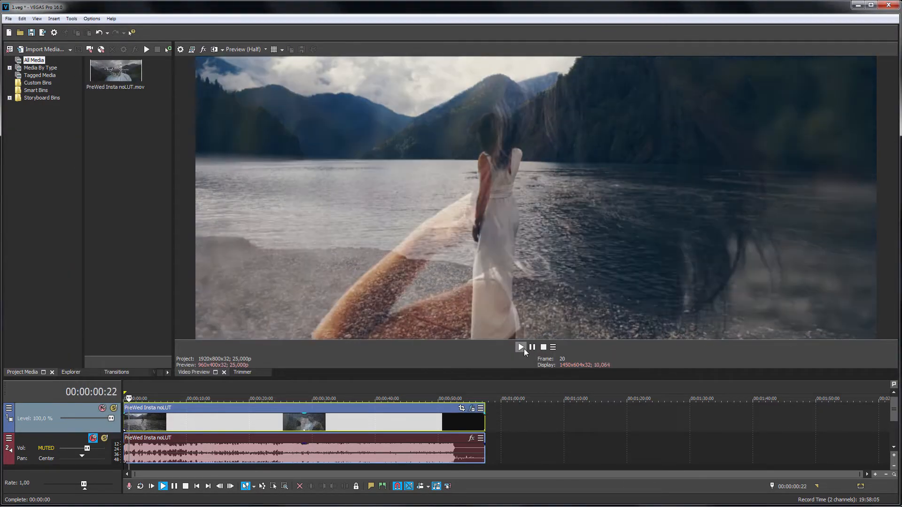
- Preview the blue-orange graded clip, then reopen the clip's 3D LUT Creator effect settings
left_click(520, 346)
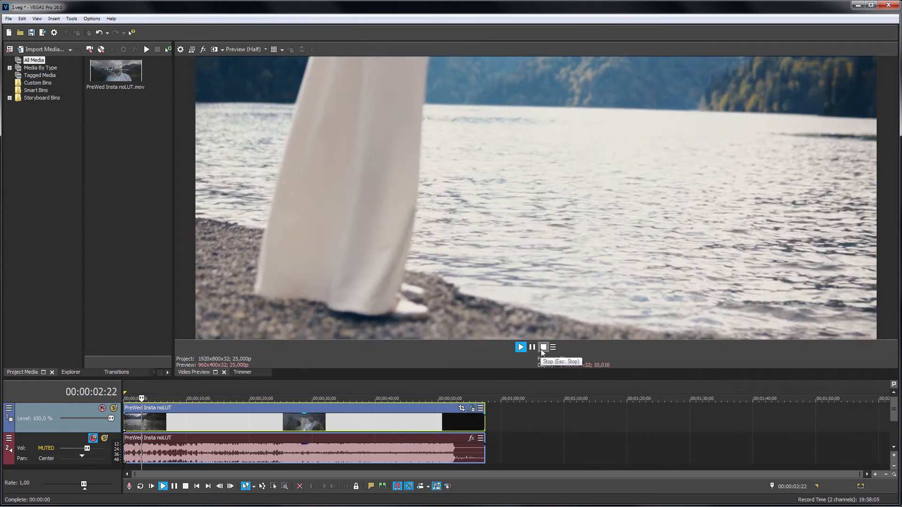
left_click(542, 347)
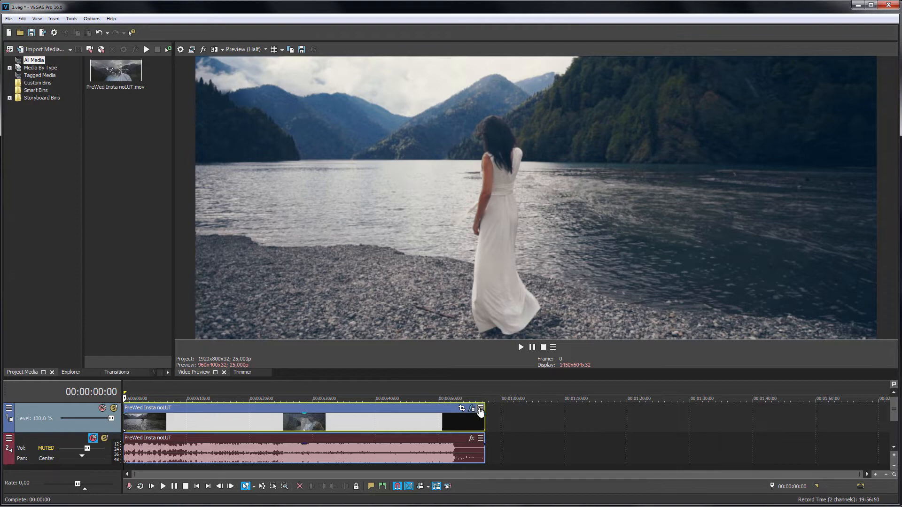
left_click(471, 413)
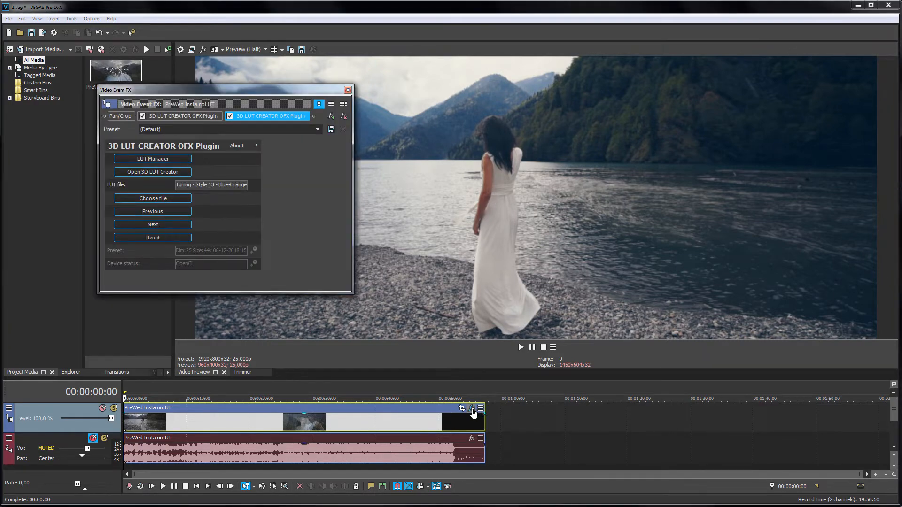
left_click(152, 171)
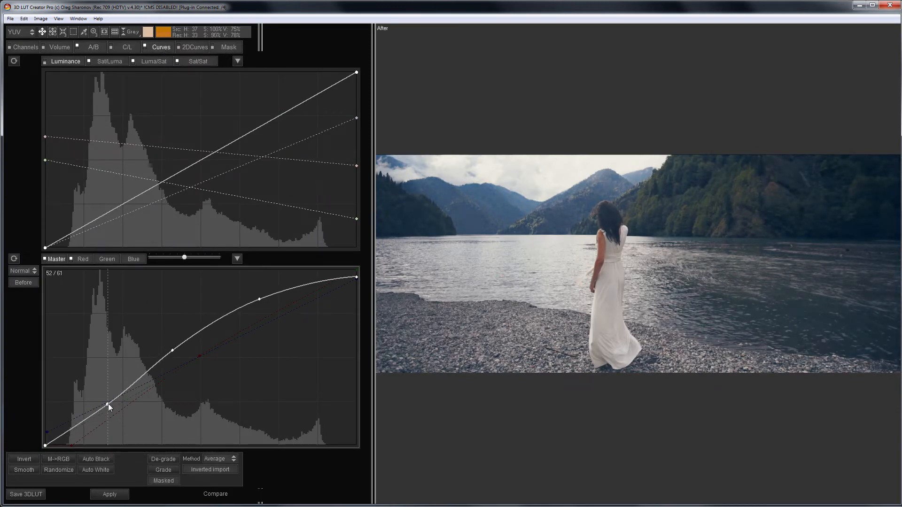
- Raise a point on the Master curve to brighten the lakeside grade
left_click(109, 61)
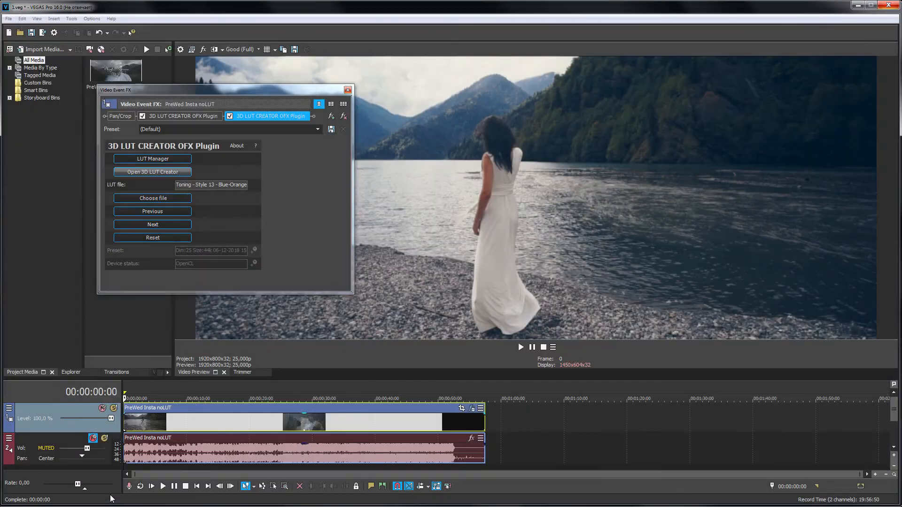
- Close the Video Event FX window and play the clip to review the curve-adjusted grade
left_click(348, 90)
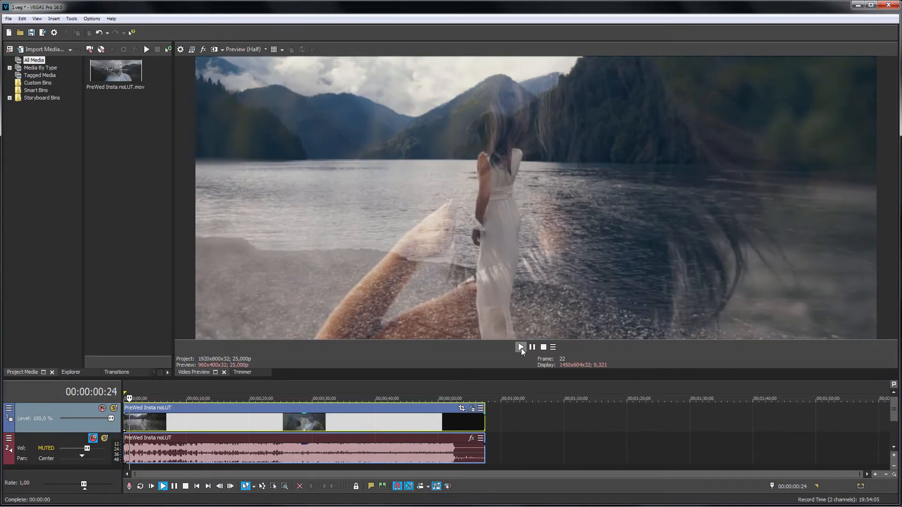
left_click(163, 486)
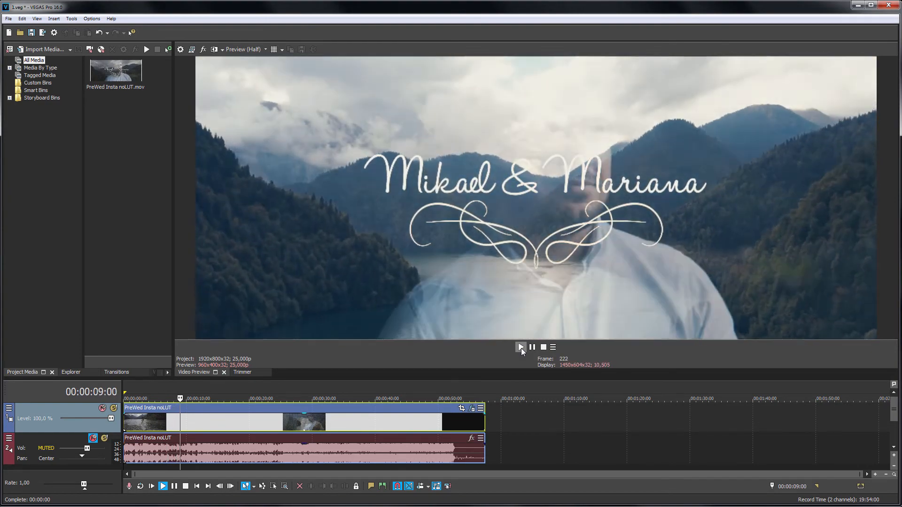
left_click(519, 347)
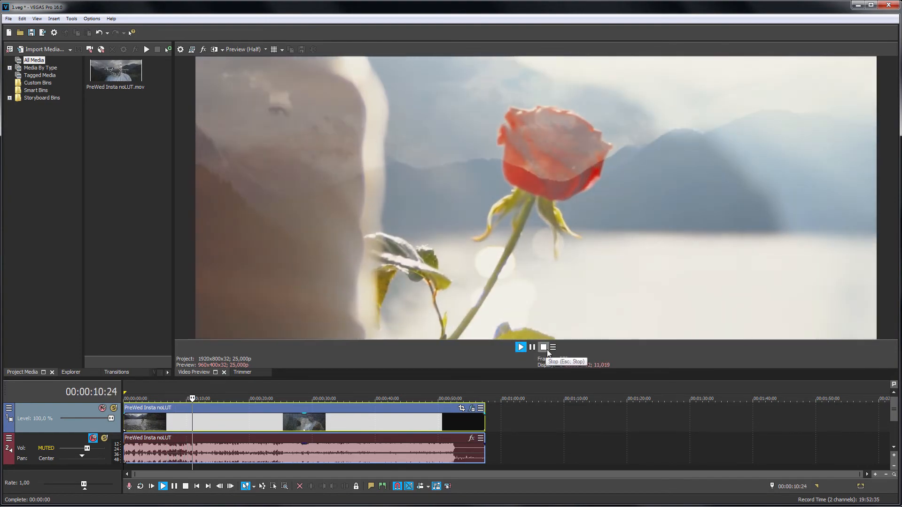
left_click(542, 346)
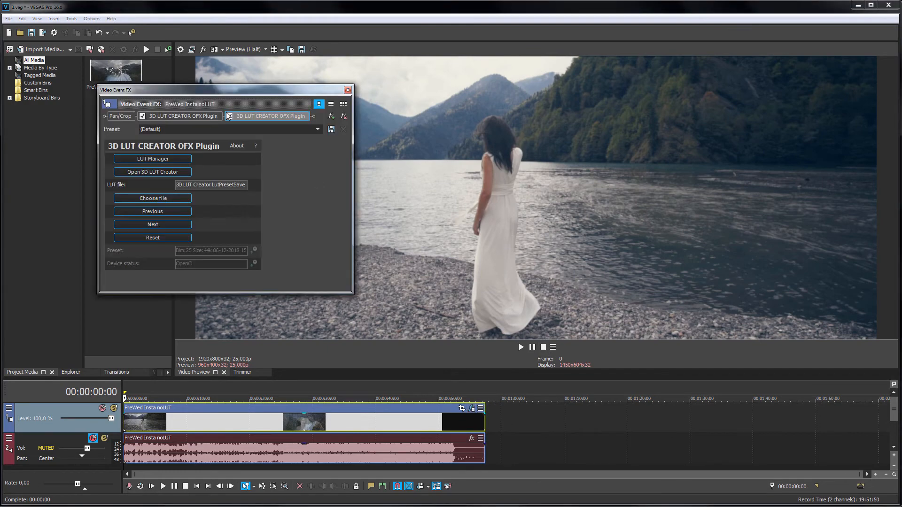
left_click(143, 116)
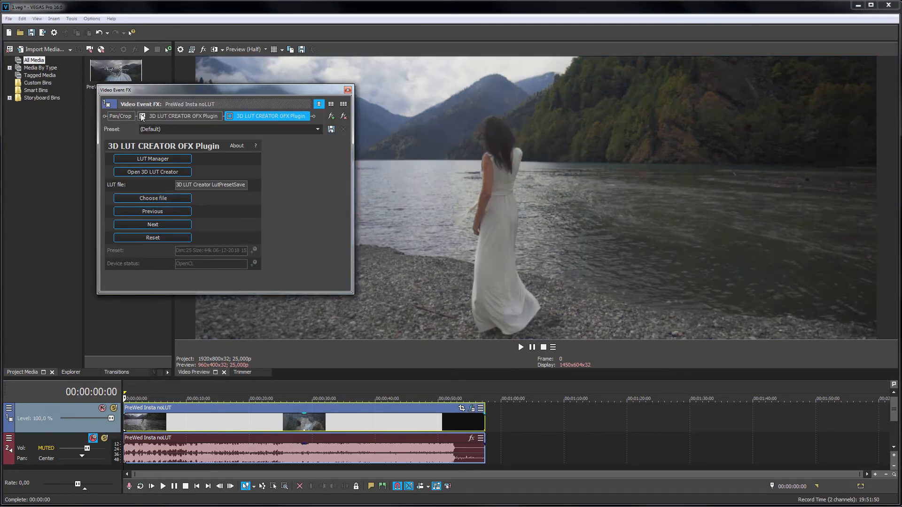
left_click(143, 115)
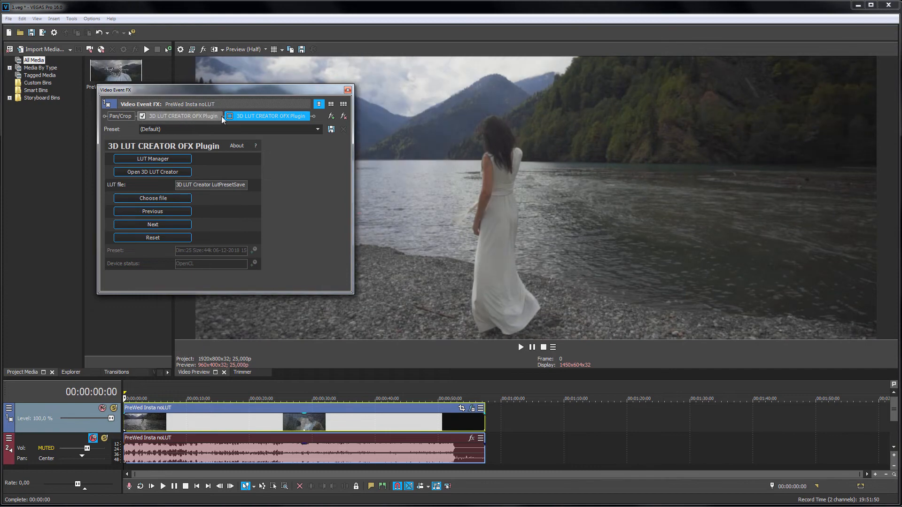
left_click(229, 116)
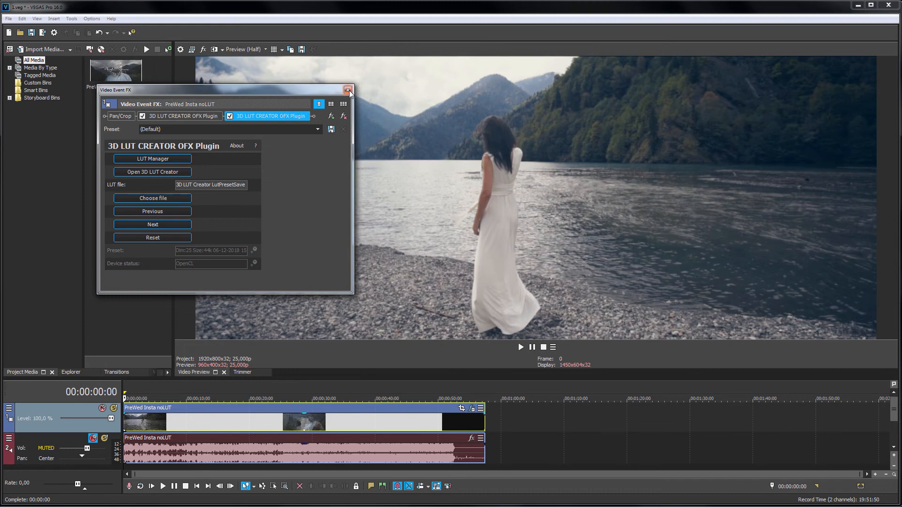
mouse_move(315, 111)
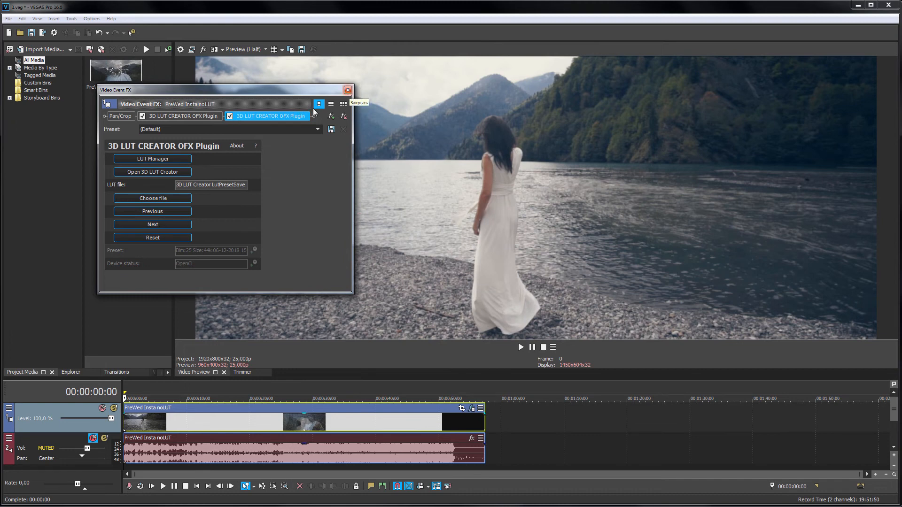